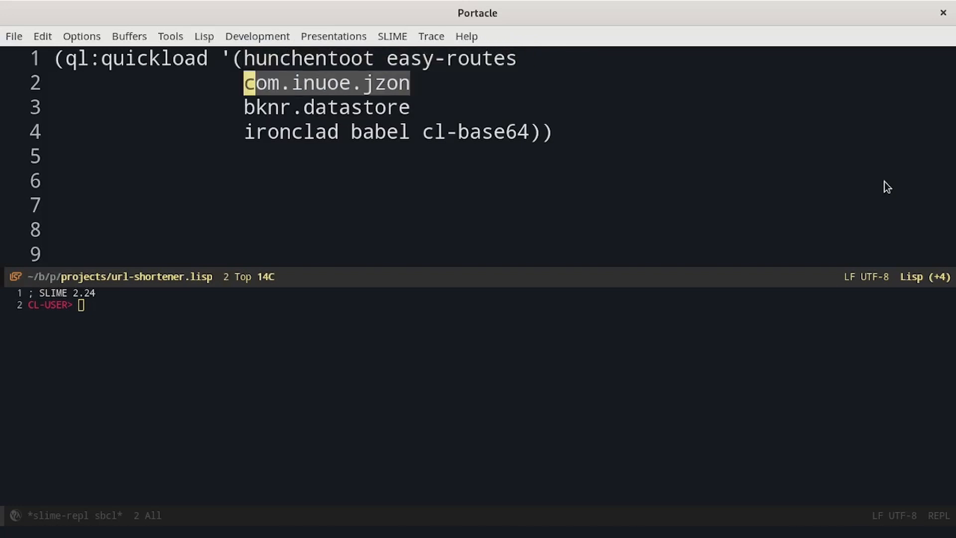
Step: Move to the ql:quickload form to evaluate it and load the libraries
key("Down")
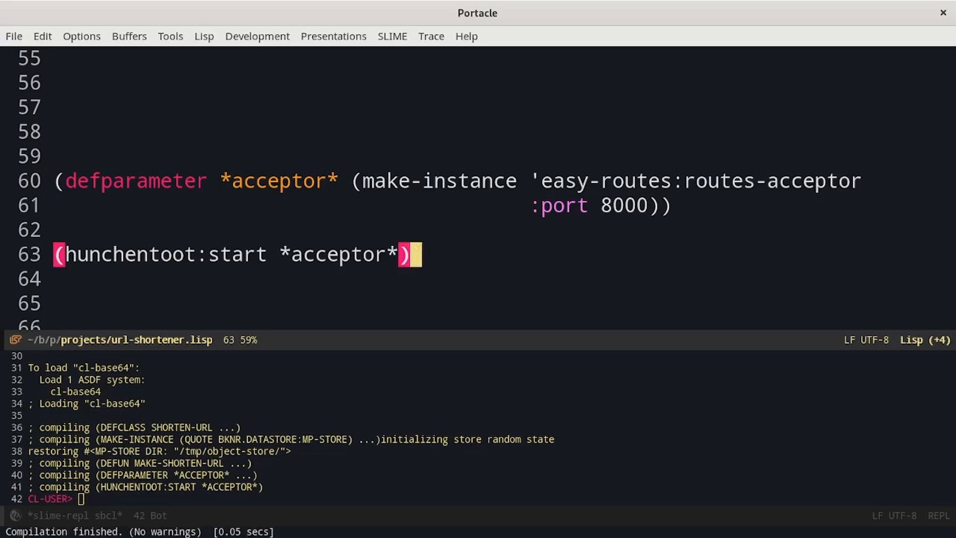
Step: Scroll down in url-shortener.lisp to where the handle-shorten POST route is written
scroll("down", 3)
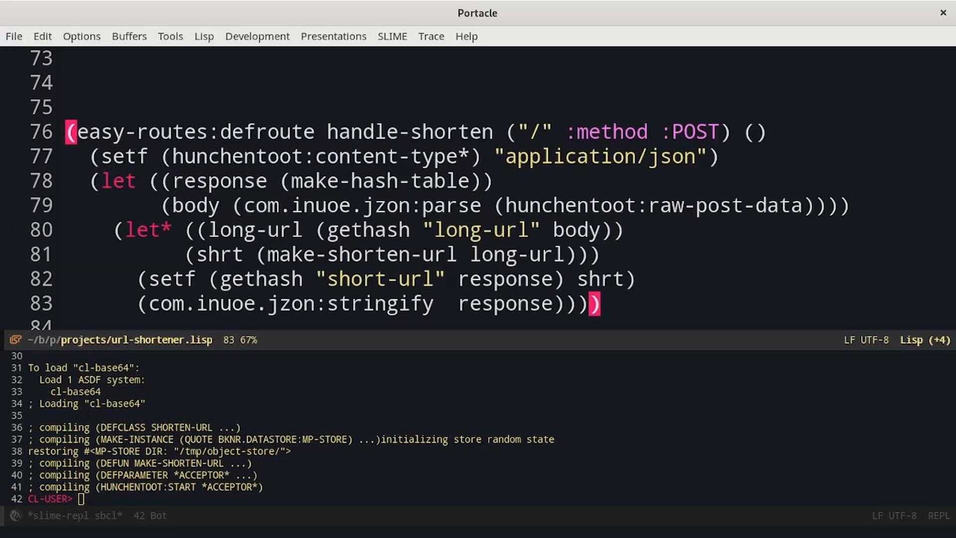
left_click(739, 131)
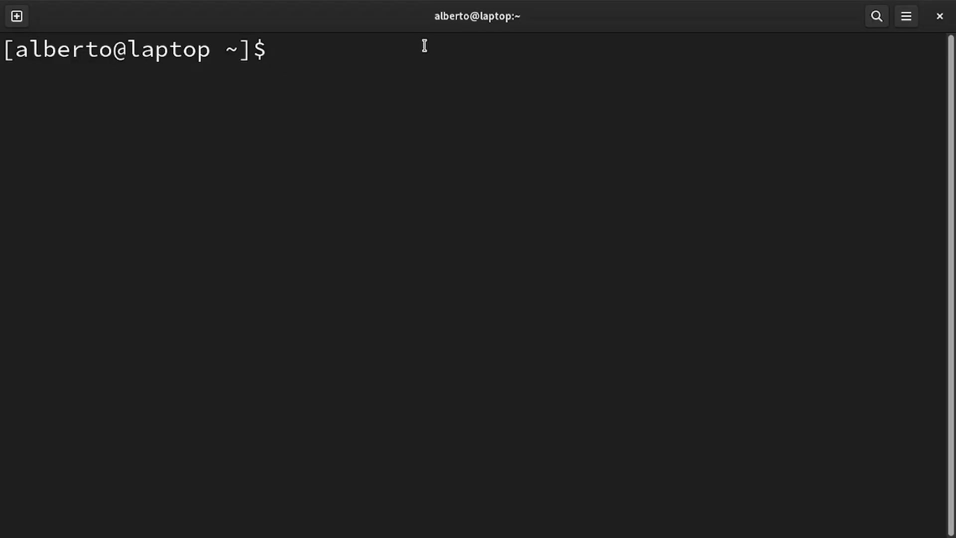
type("http POST http://localhost:8000")
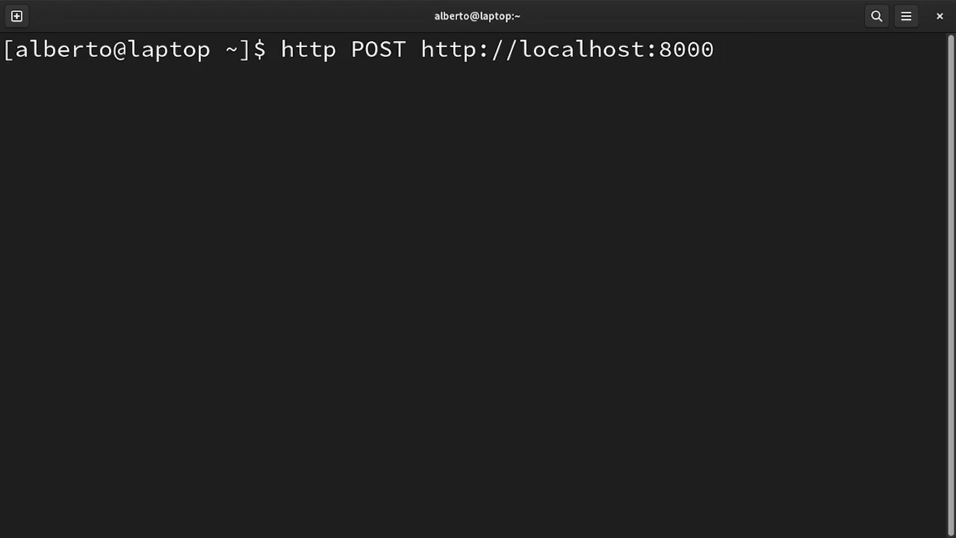
type("long-url=http://google.com")
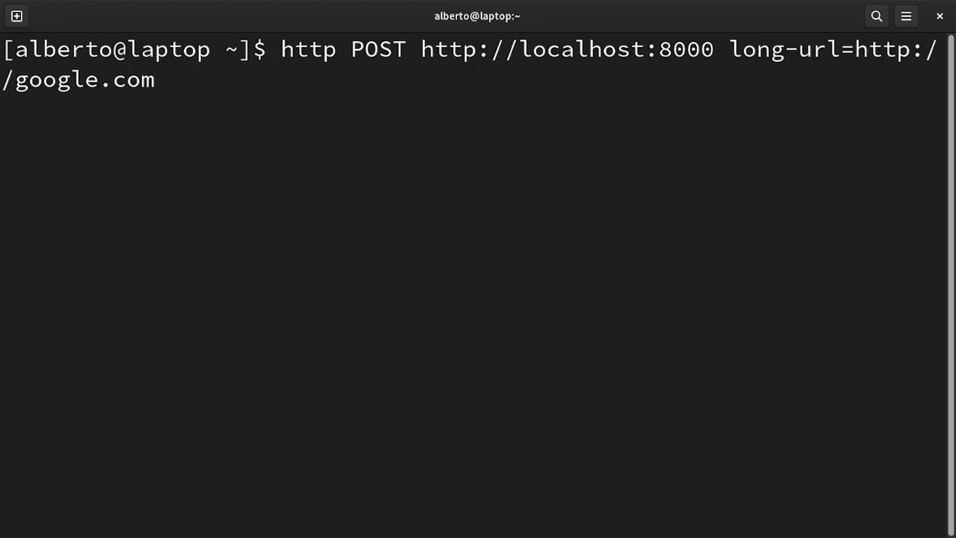
key("Return")
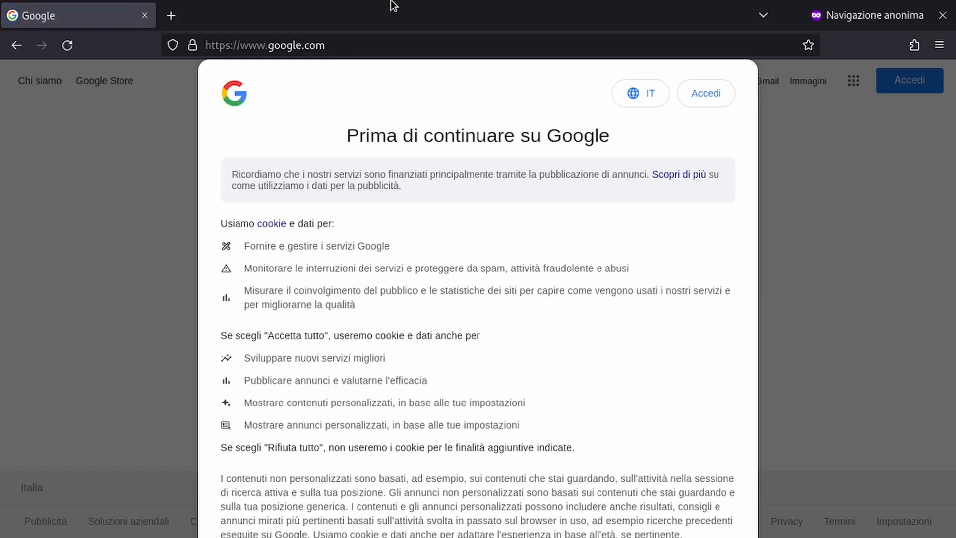
Step: Enter localhost:8000/kldshfai in the address bar to follow the short link
type("localhost:8000/kldshfai")
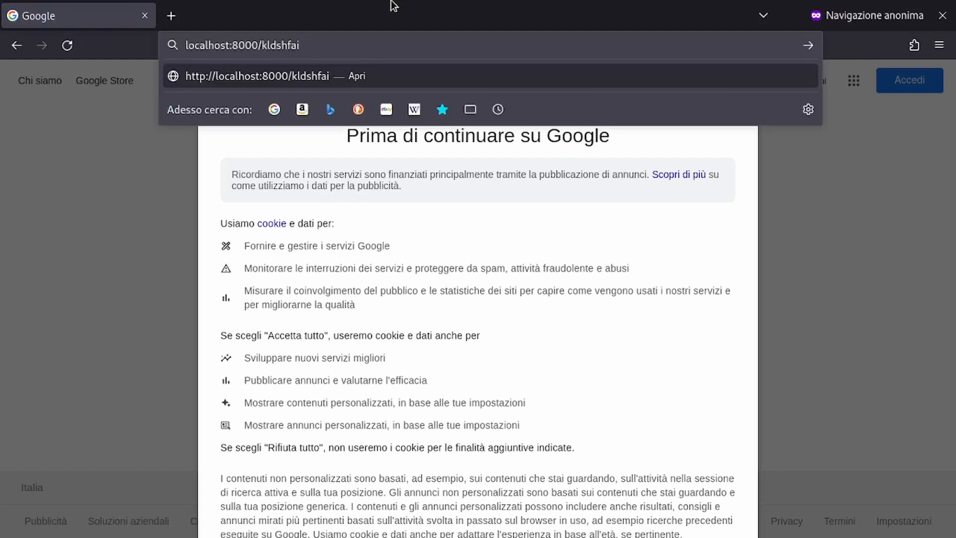